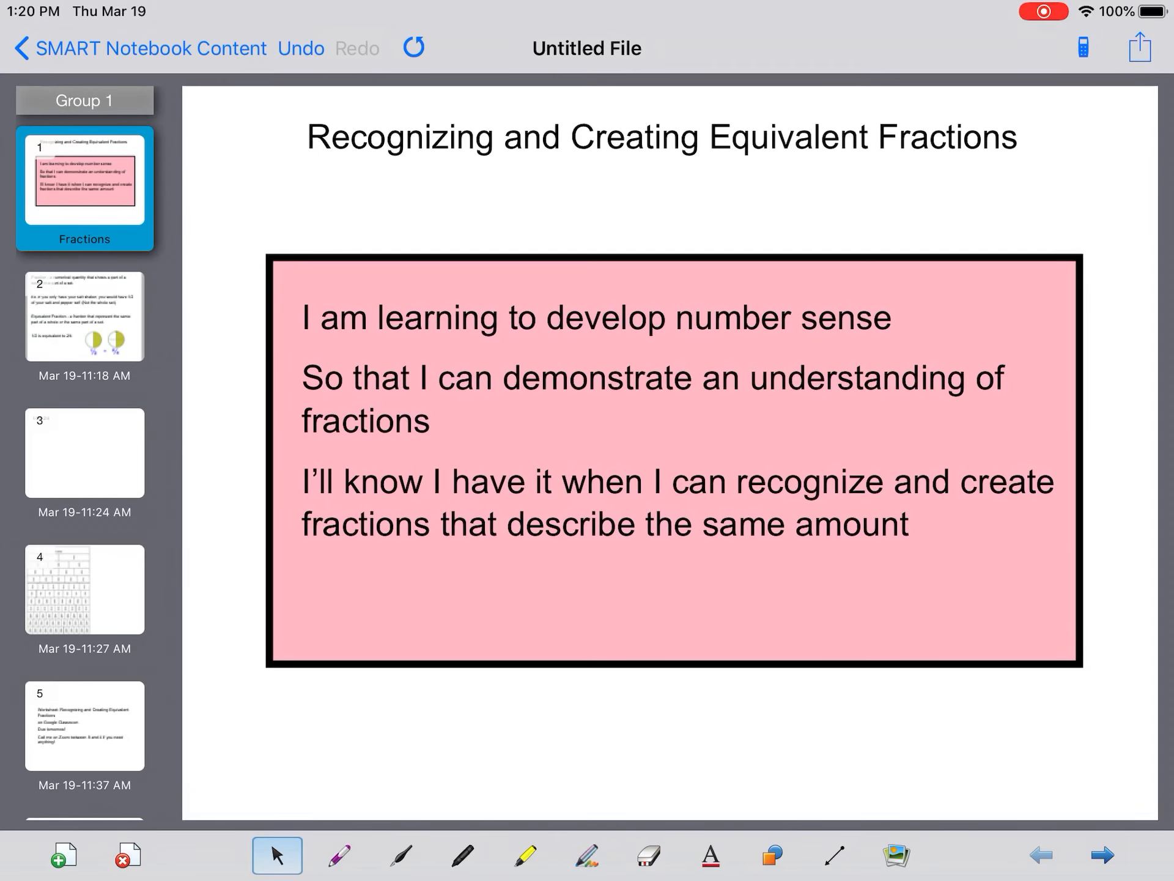
# Show the slide defining fractions and equivalent fractions with the 1/2 = 2/4 circle pictures
pyautogui.click(85, 326)
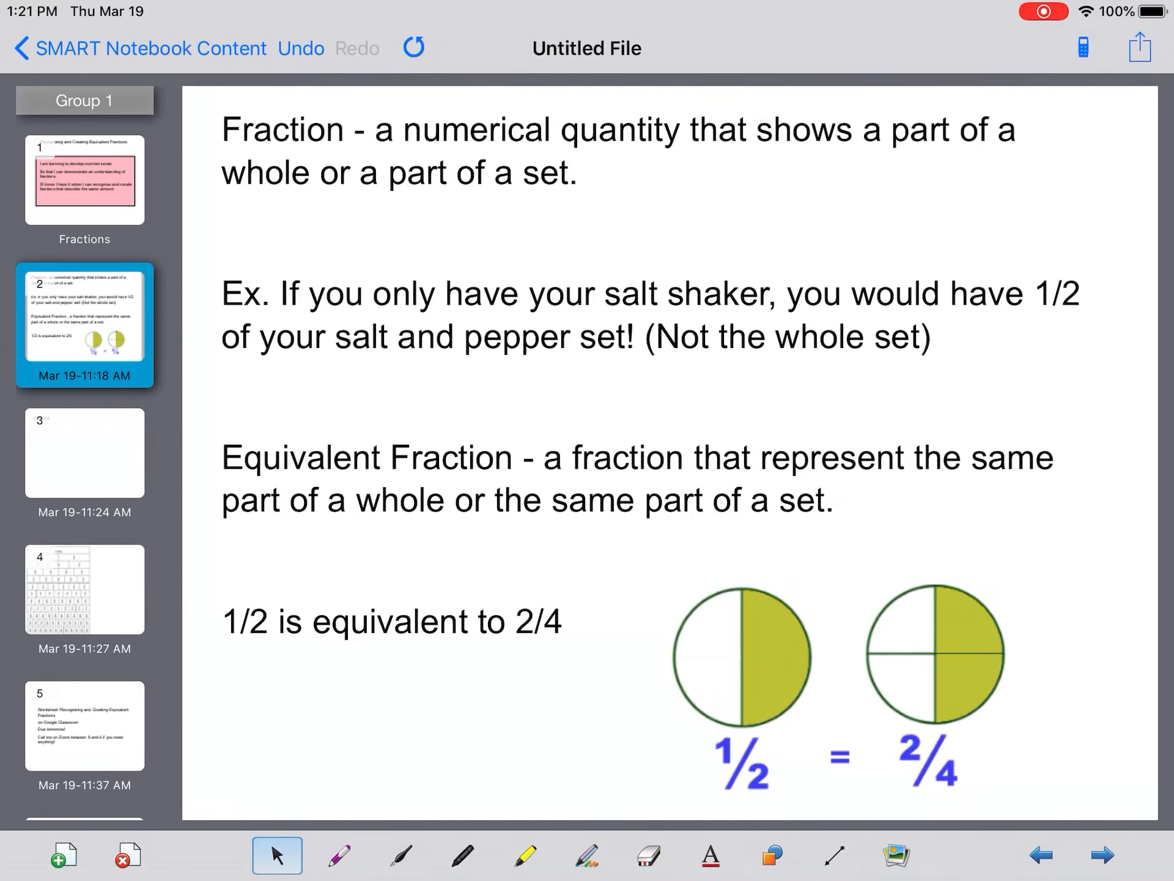
# Underline 1/2, Equivalent and 2/4 and outline the shaded halves in purple pen, then move to slide 3
pyautogui.click(339, 855)
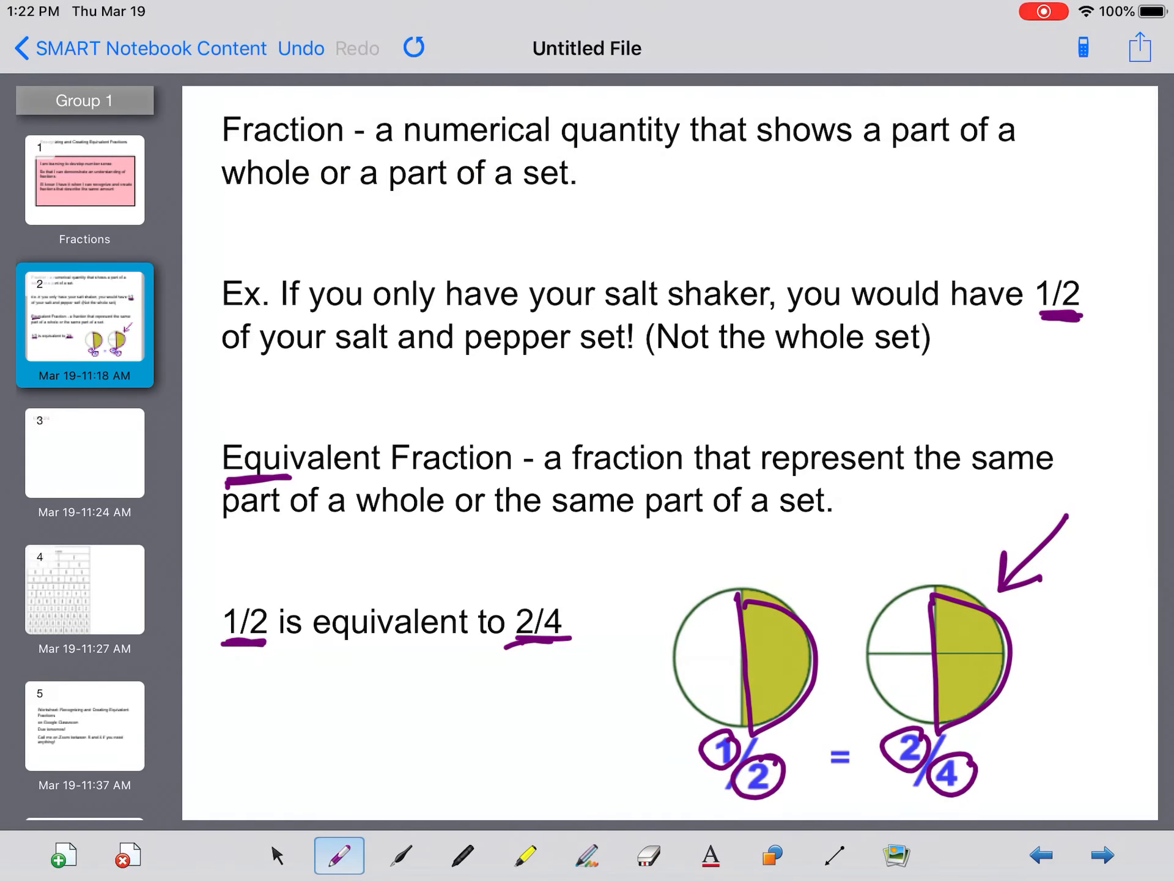
pyautogui.click(85, 451)
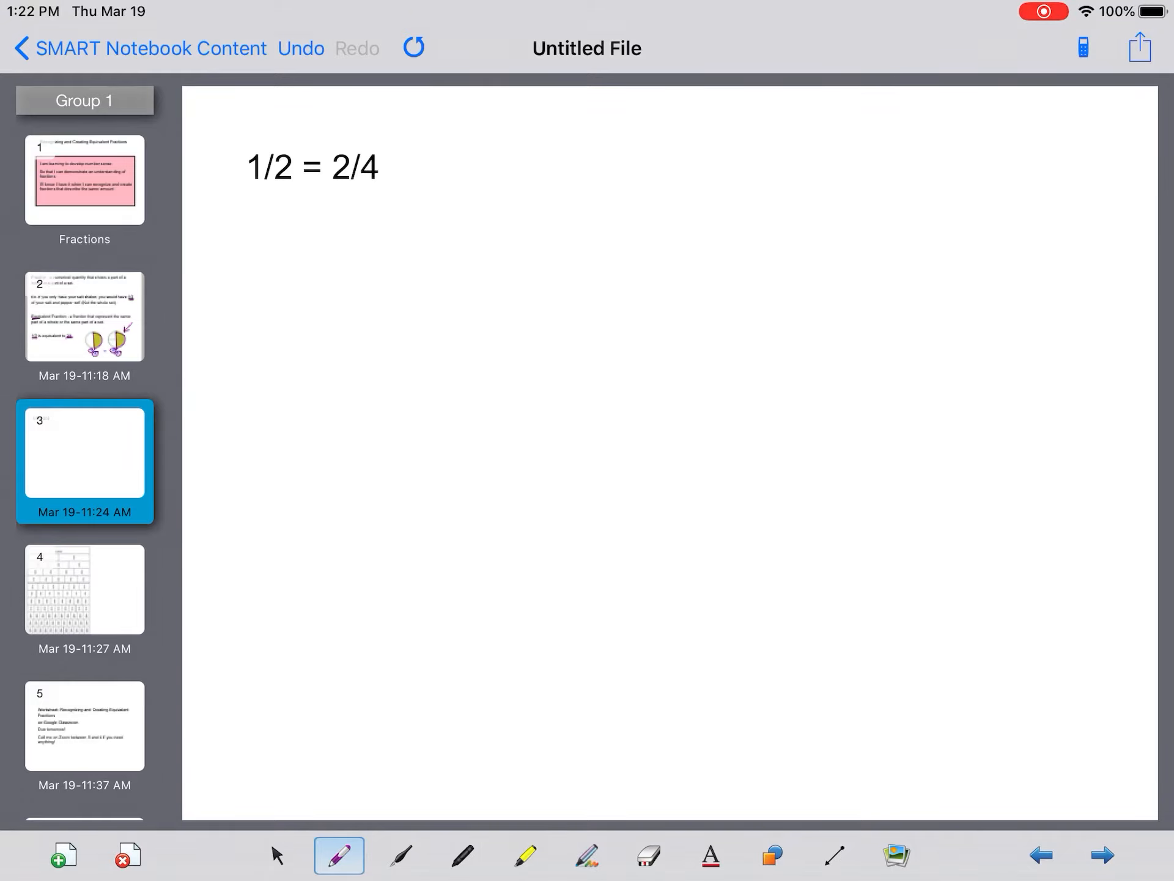
# Write 1×2 over 2×2 = 2÷2 over 4÷2 = 1/2 in purple below the equation, then move to the fraction strips slide
pyautogui.click(642, 386)
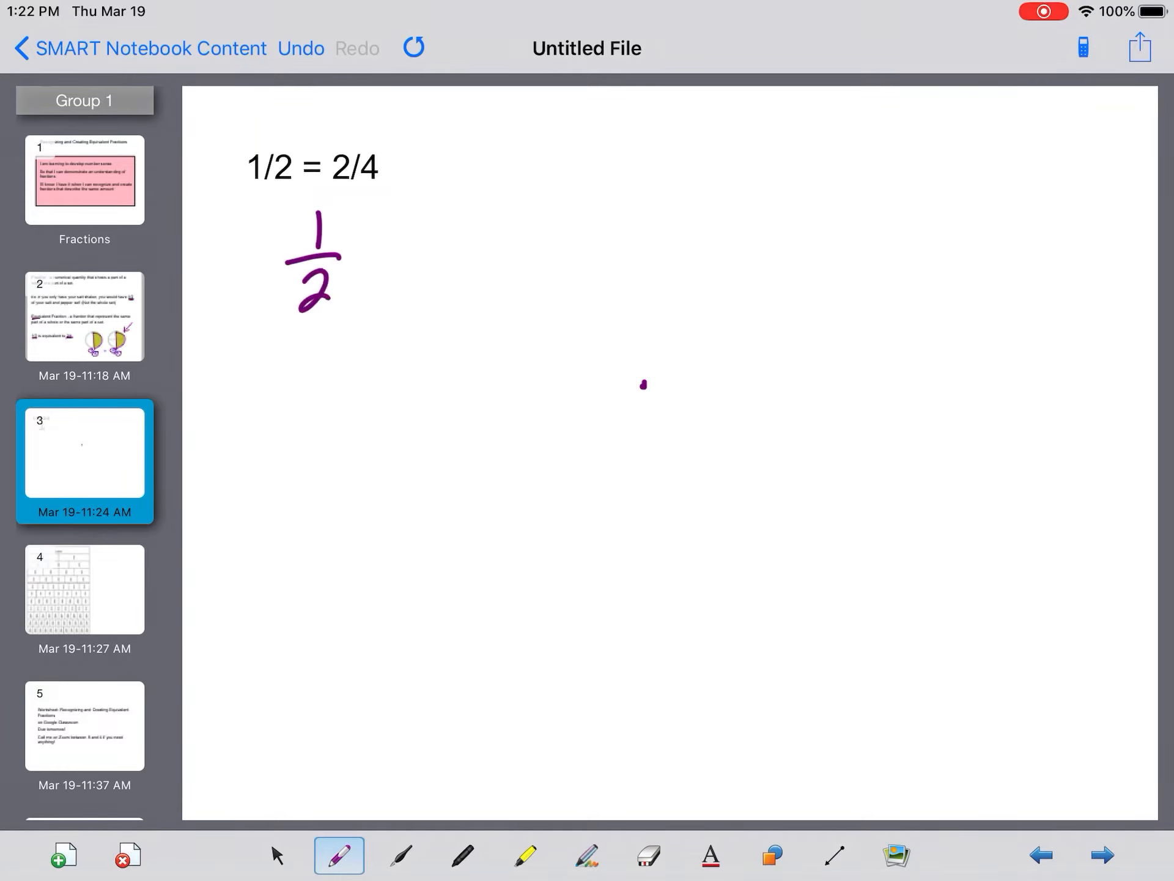
pyautogui.click(942, 652)
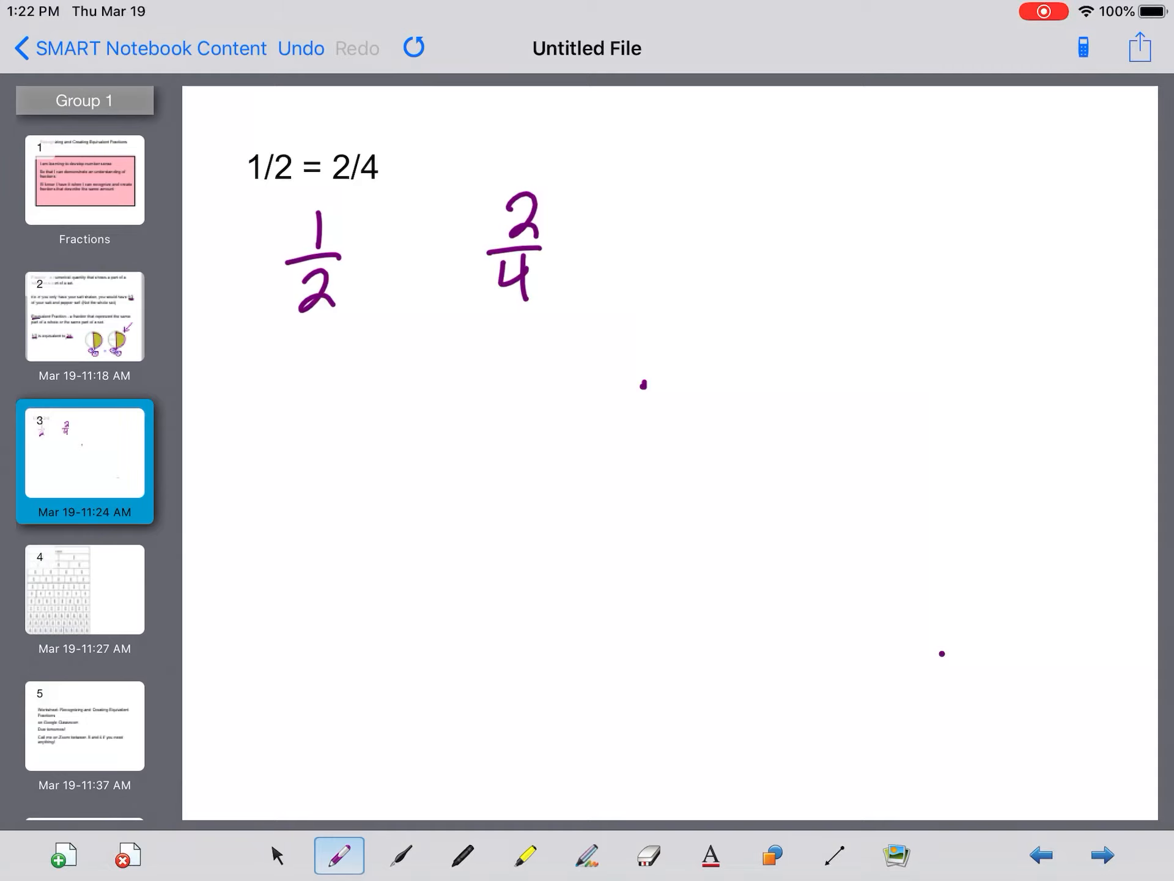
pyautogui.click(335, 225)
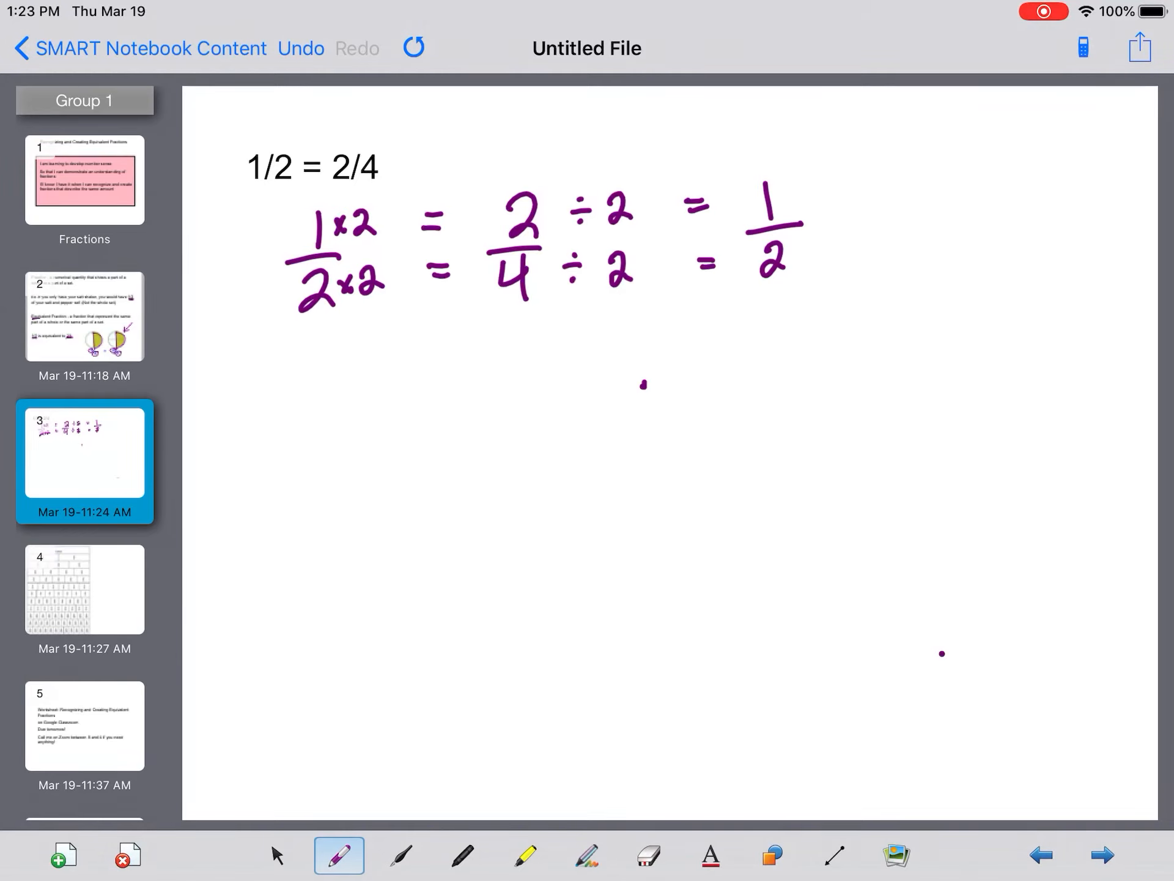
pyautogui.click(84, 597)
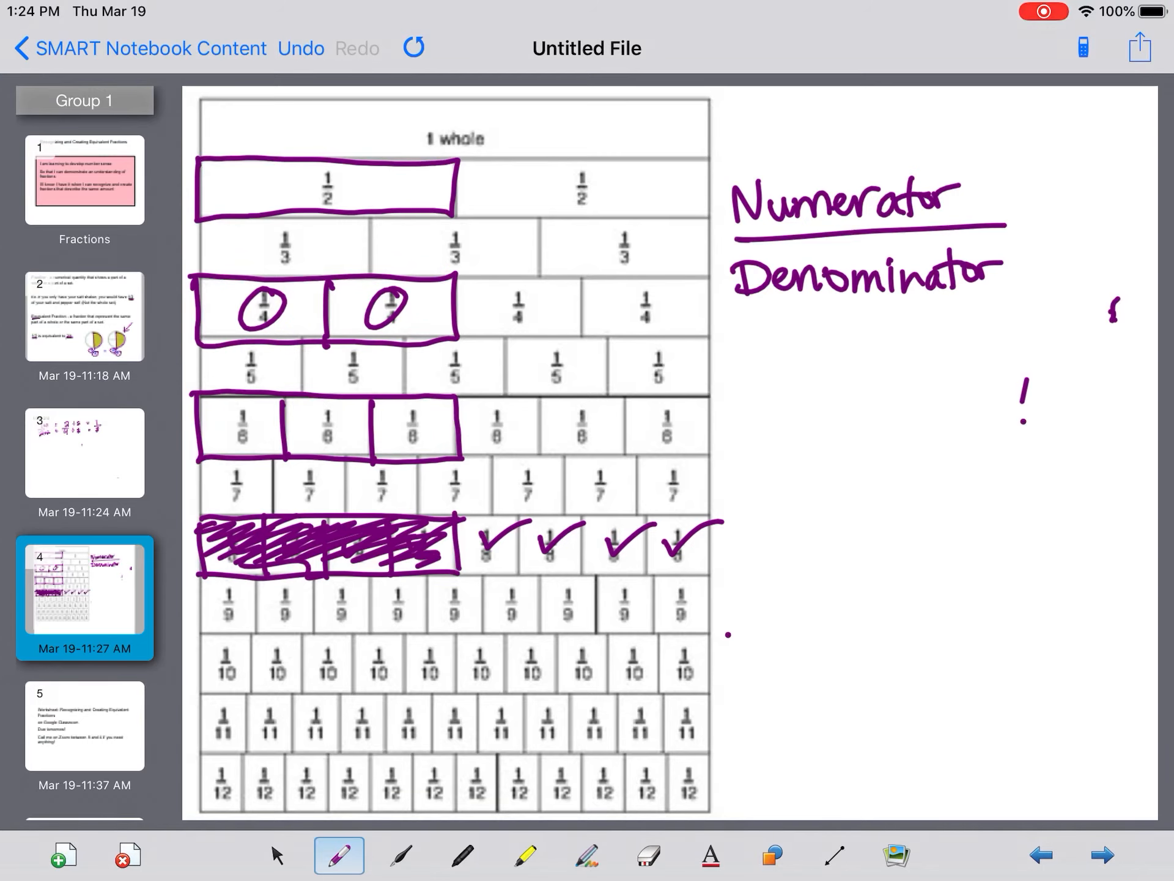
# Erase the boxes and checks on the fraction strips, keeping the Numerator/Denominator note
pyautogui.click(646, 854)
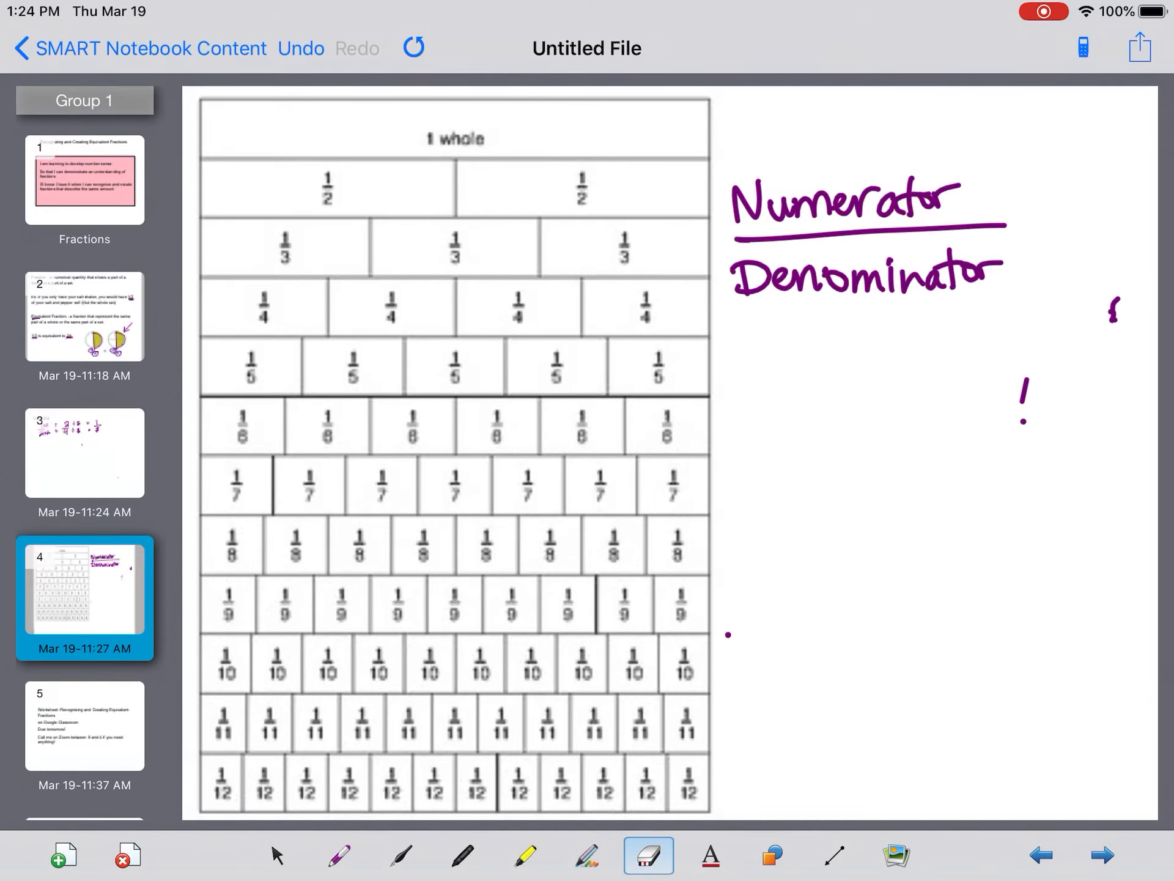
# Box 1/4, 2/8 and 3/12 in purple with the multiplication, erase the ink, and move to slide 5
pyautogui.click(339, 854)
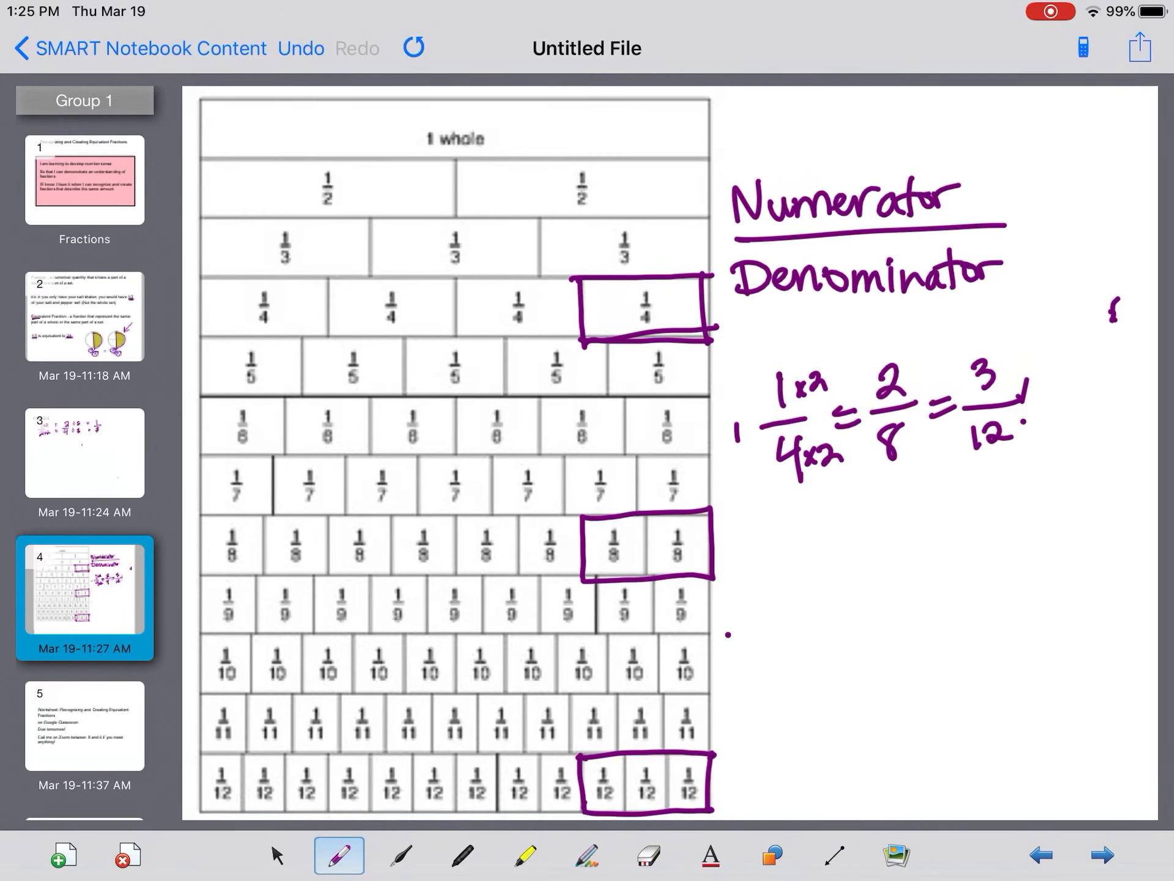
pyautogui.click(648, 854)
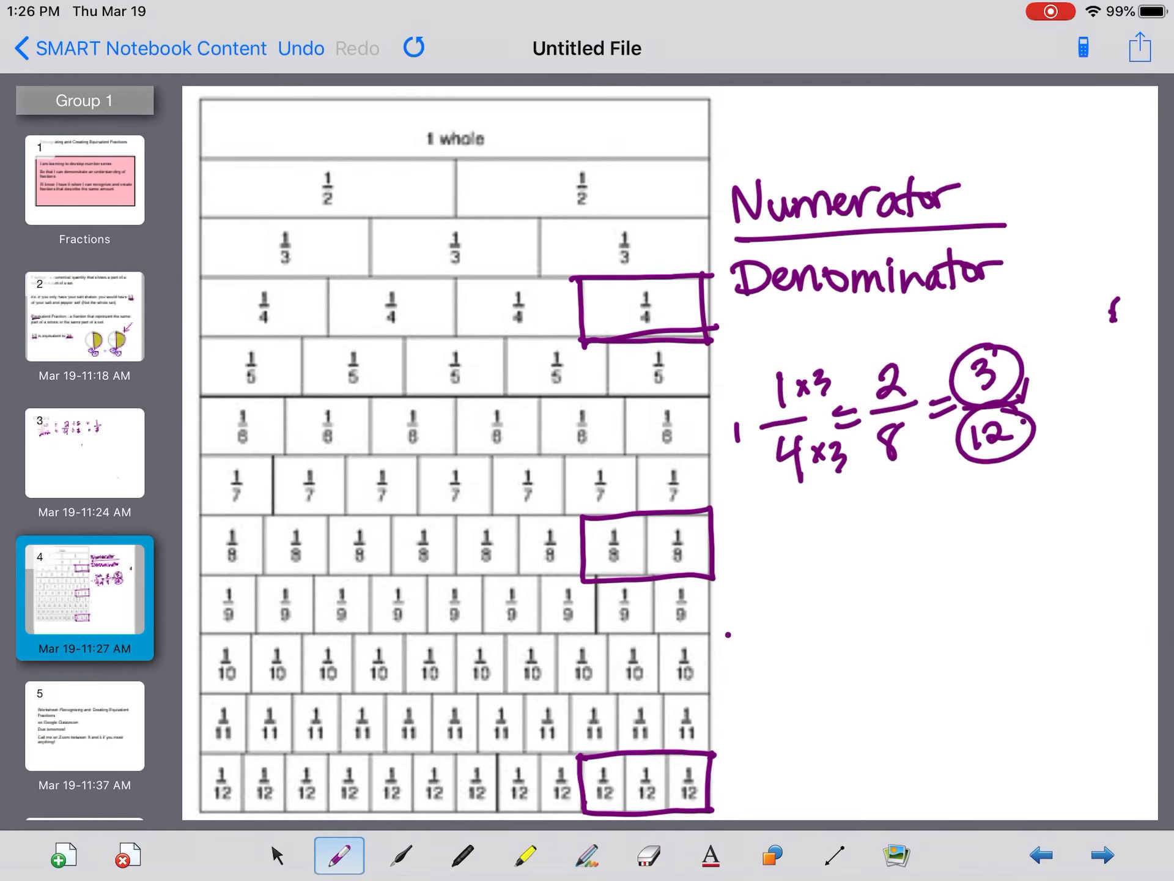
pyautogui.click(647, 855)
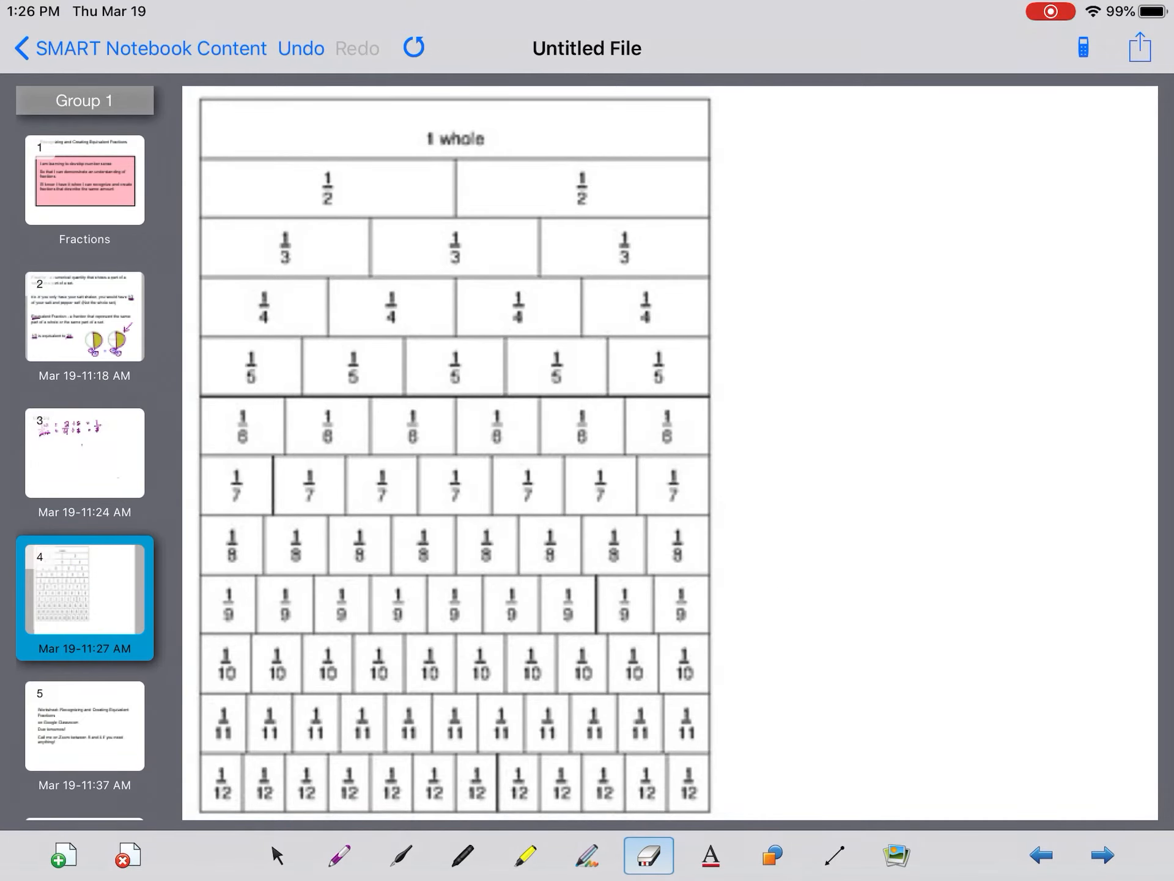
pyautogui.click(84, 726)
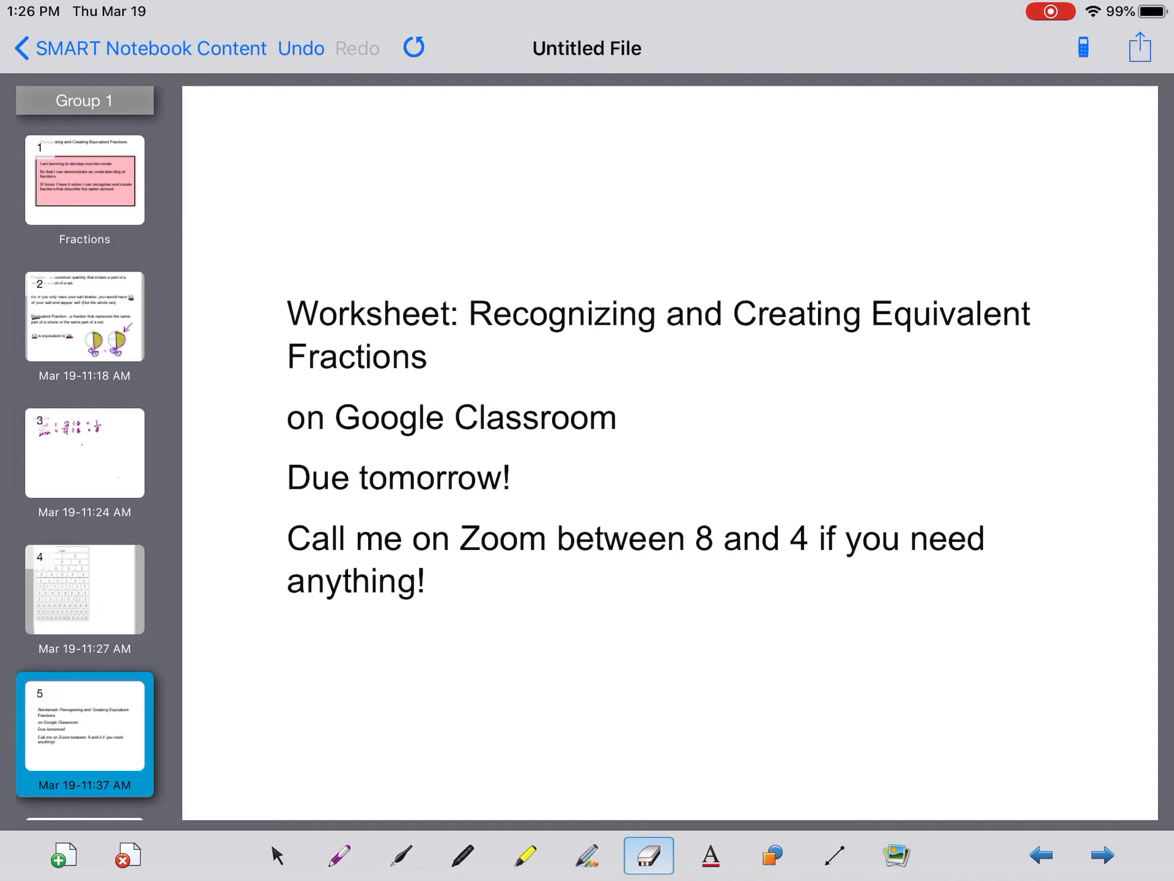